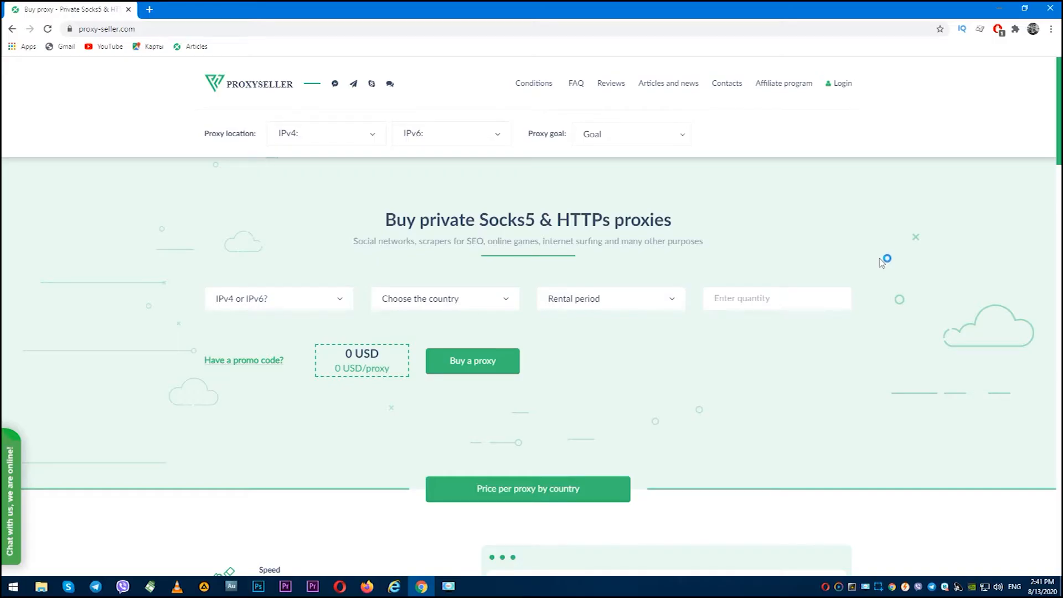
mouse_move(882, 263)
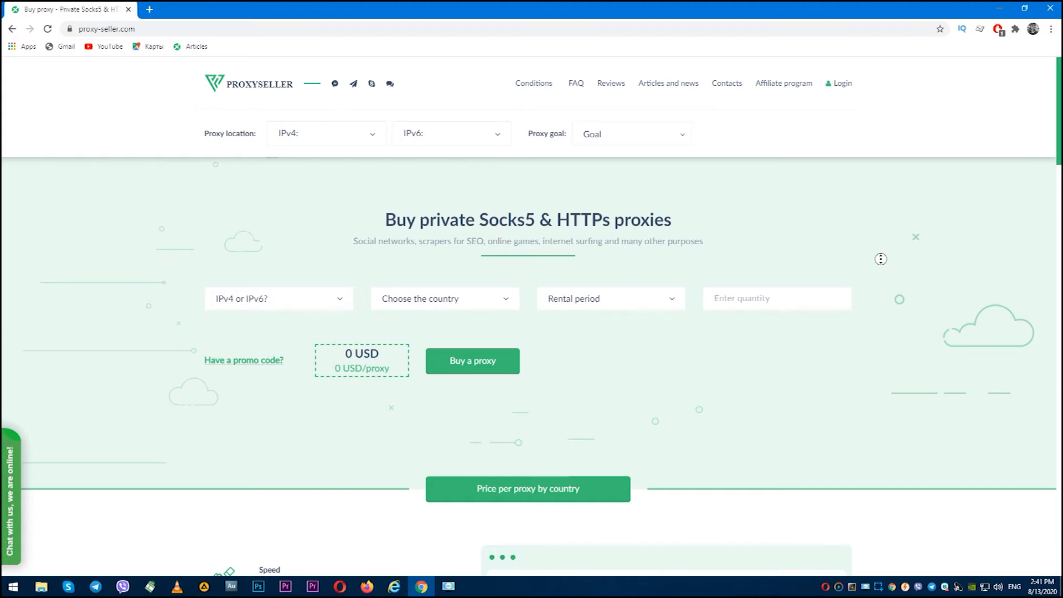
Step: Open Safari's Preferences from the Safari menu to reach the Advanced section
scroll("down", 3)
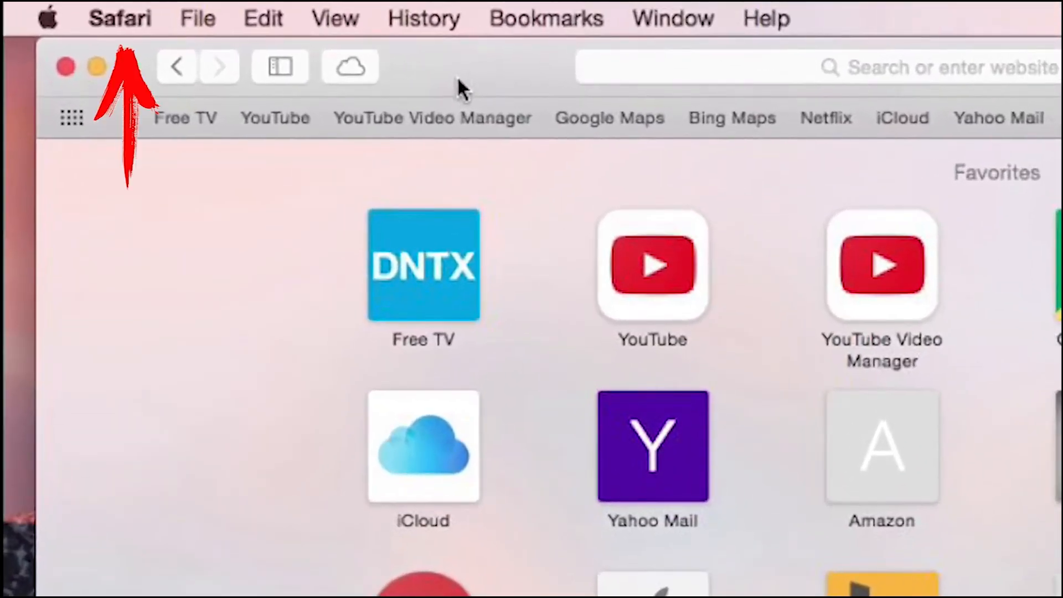
left_click(120, 18)
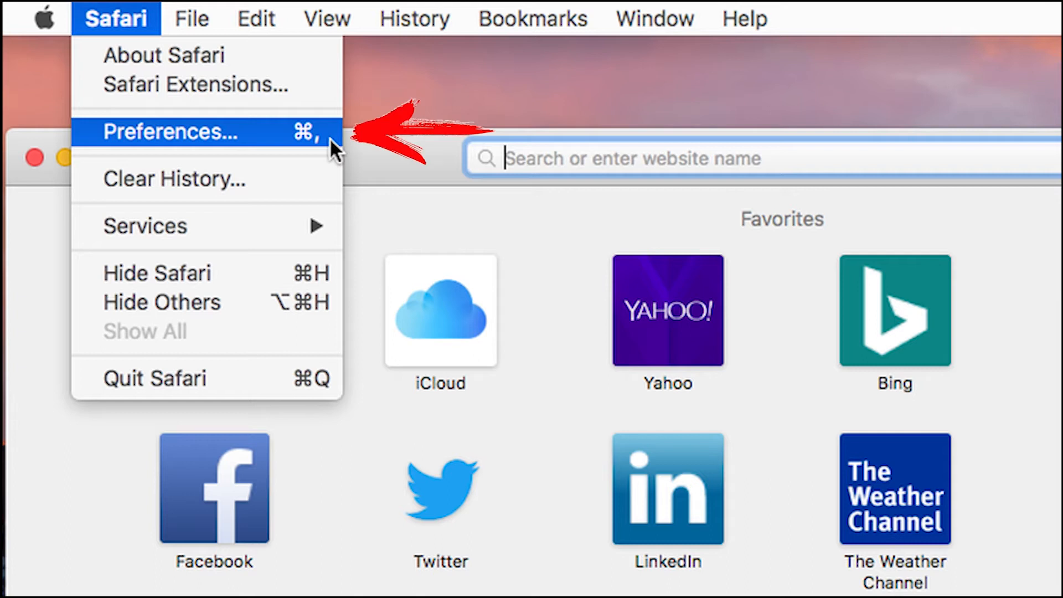
left_click(171, 132)
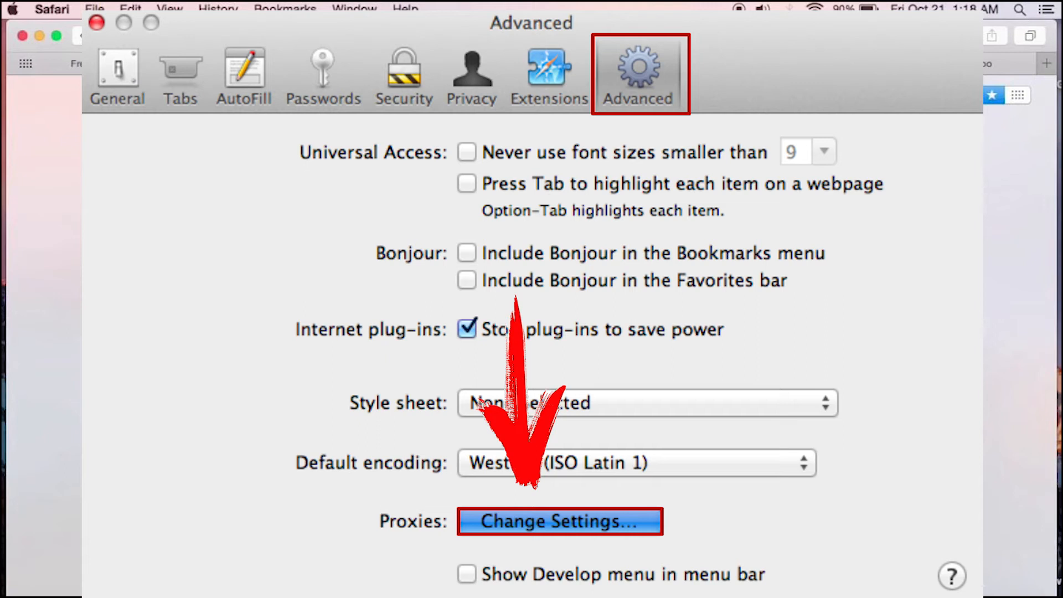
Step: Choose Change Settings next to Proxies in the Advanced preferences
left_click(558, 520)
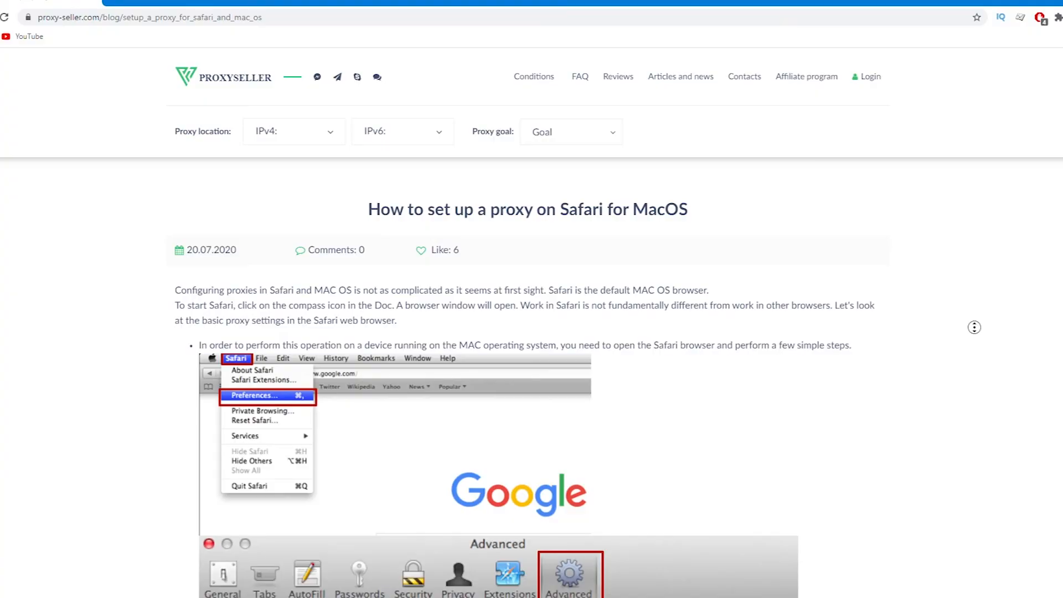
Step: Scroll the Proxy-Seller Safari guide down to the protocol form and authentication prompt
scroll("down", 3)
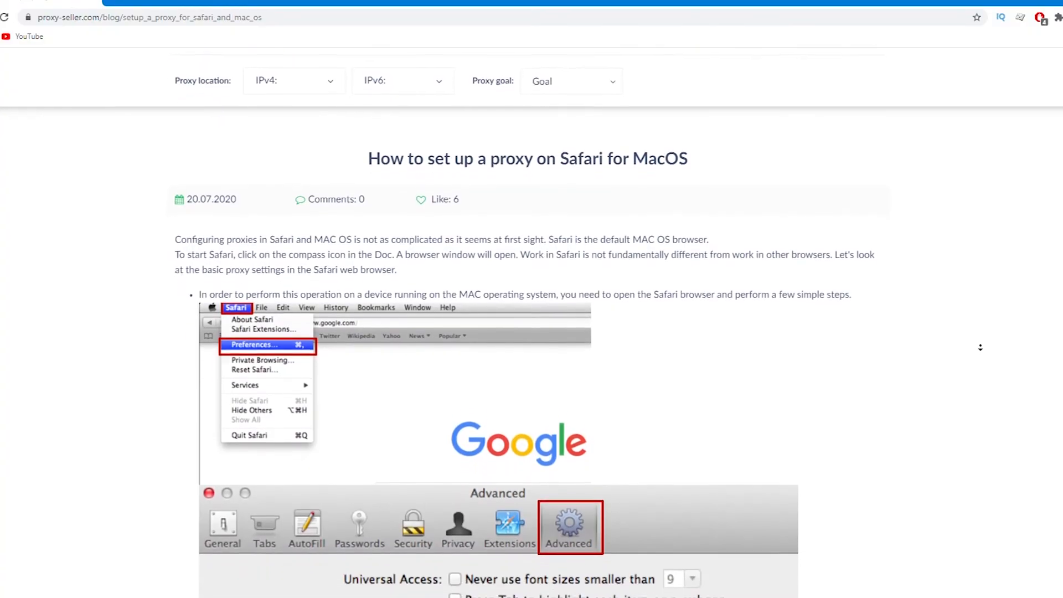
scroll("down", 3)
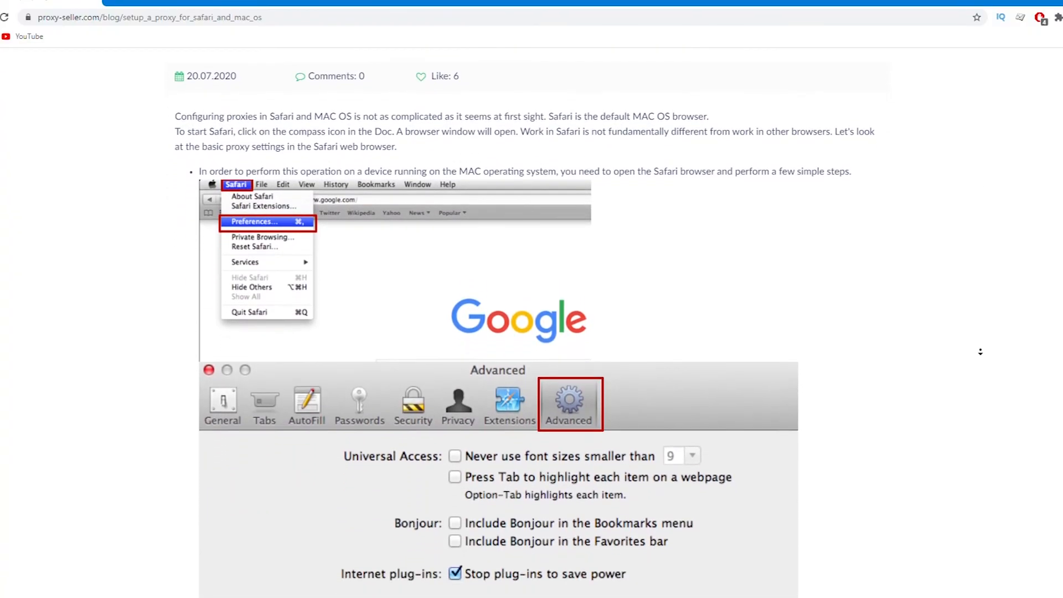
scroll("down", 3)
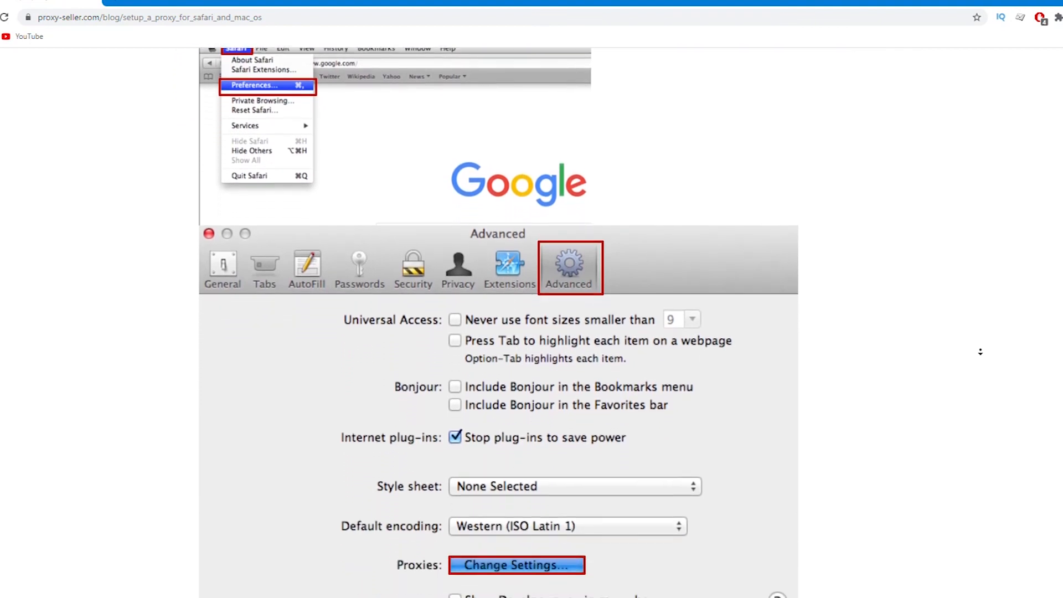
scroll("down", 3)
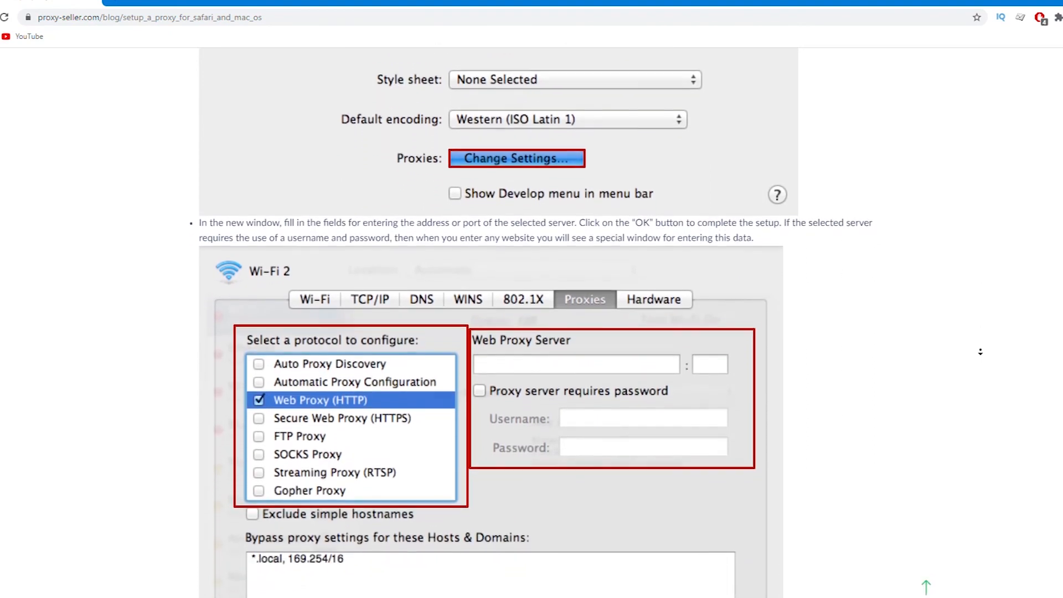
scroll("down", 3)
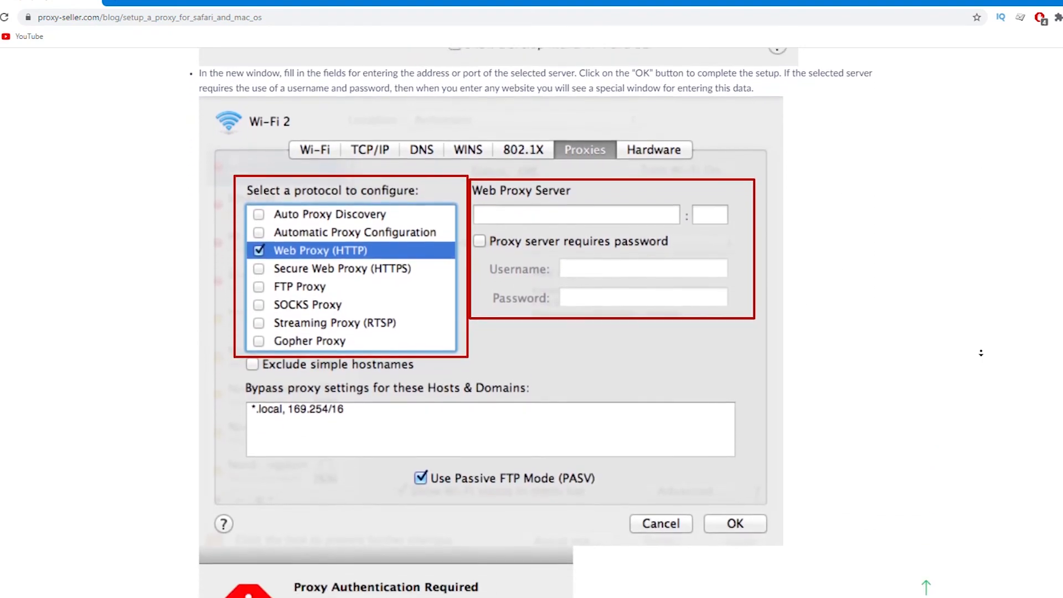
scroll("down", 3)
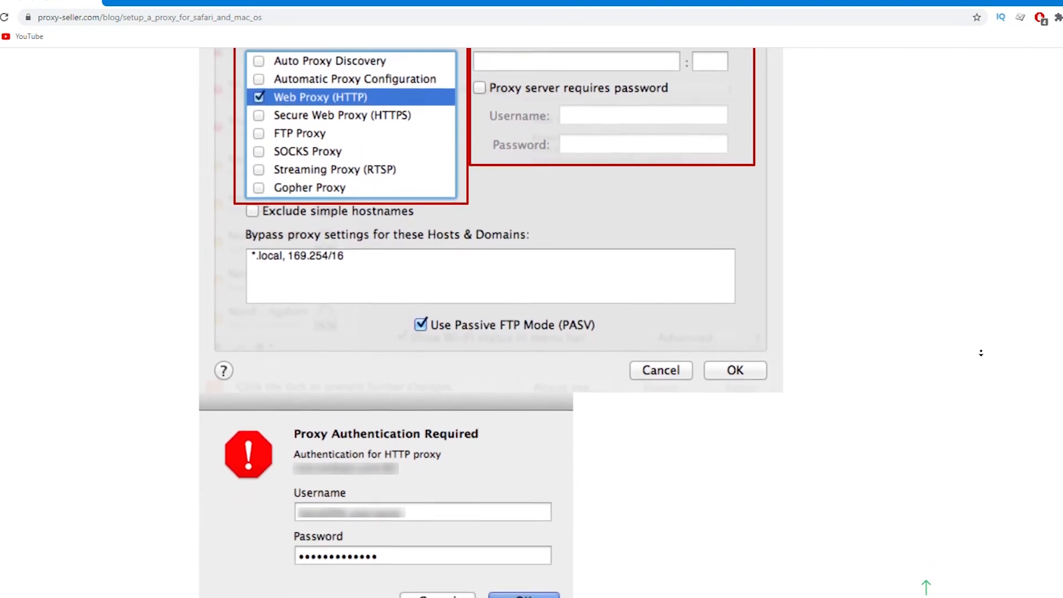